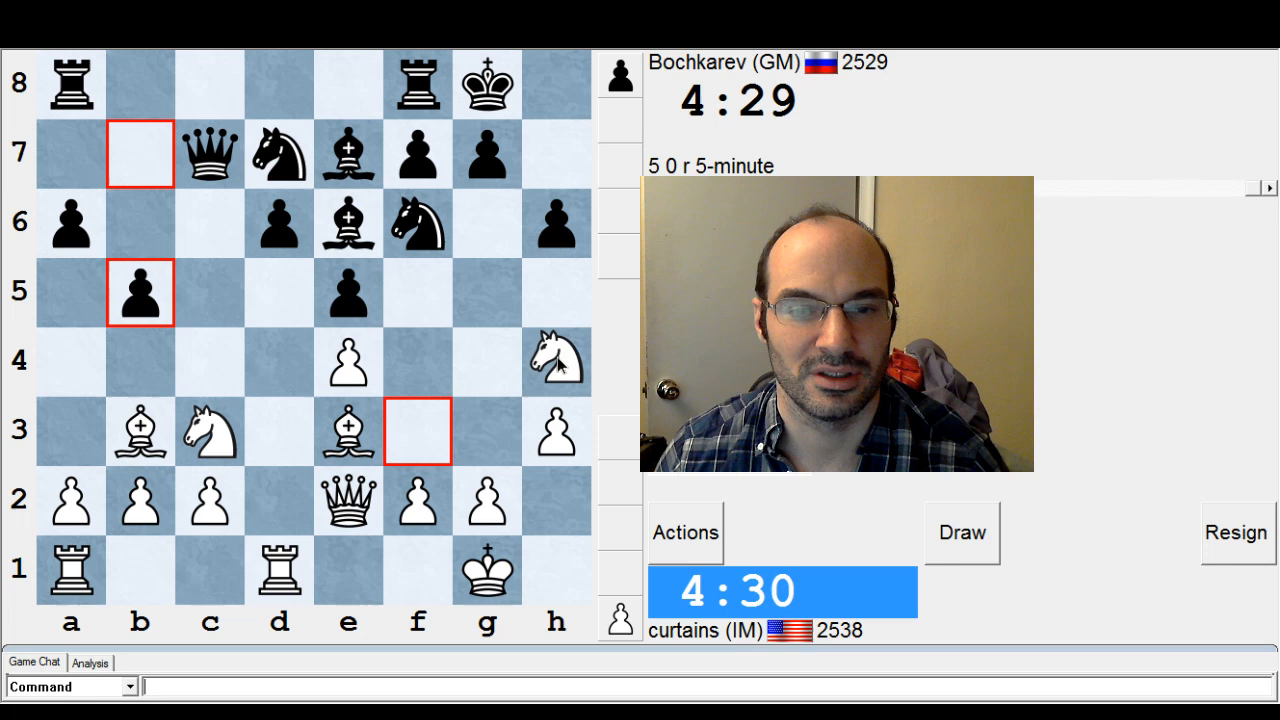
Play White's reply on the board after Black's b7-b5 pawn push.
click(416, 432)
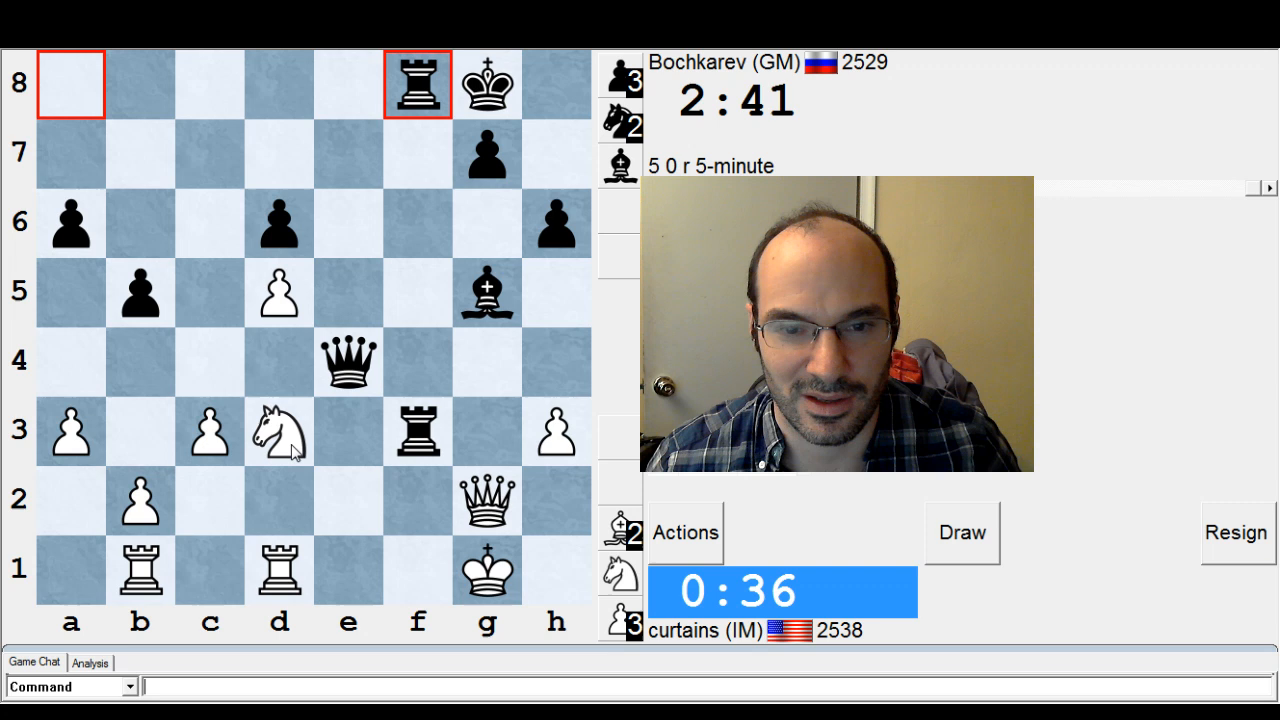
Move White's rook from d1 up the d-file as the reply to Black's Rf8.
click(278, 568)
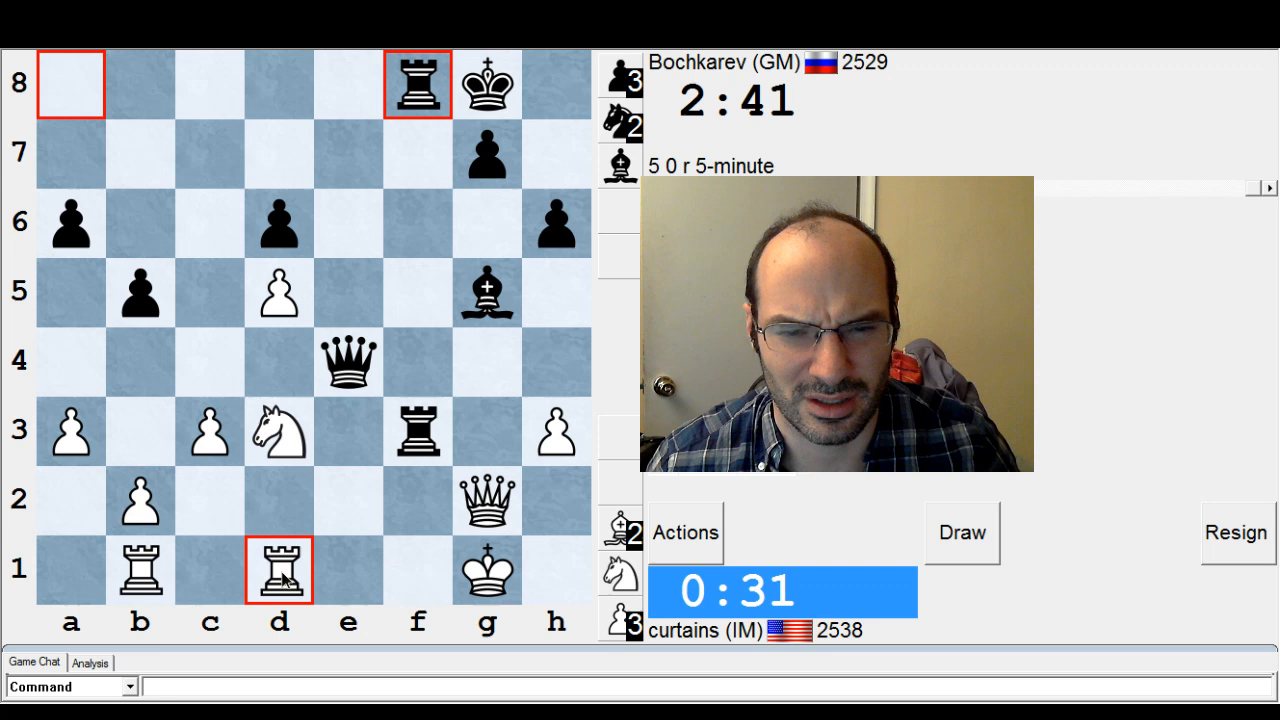
drag(278, 570, 278, 432)
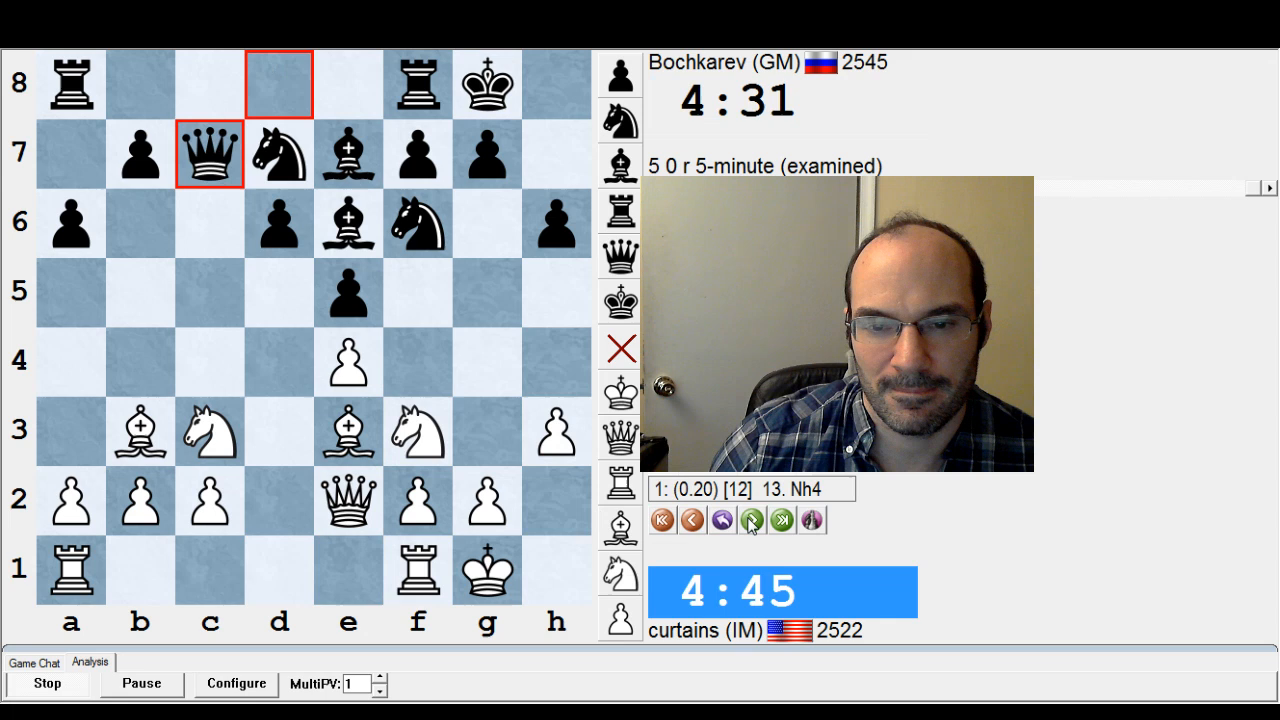
Step the examined game forward toward 19. d5 using the navigation arrows.
click(752, 520)
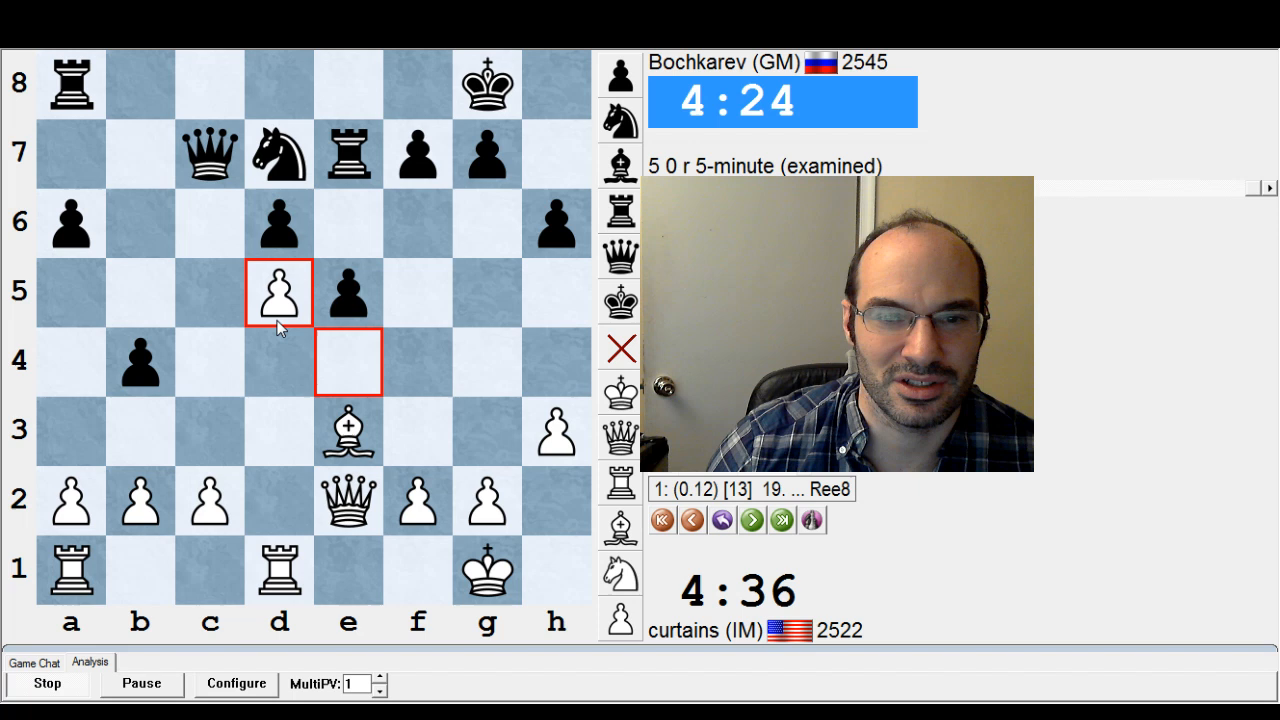
Step back to the position after 13. Rfd1 to see the engine's 13...b5 suggestion.
click(692, 520)
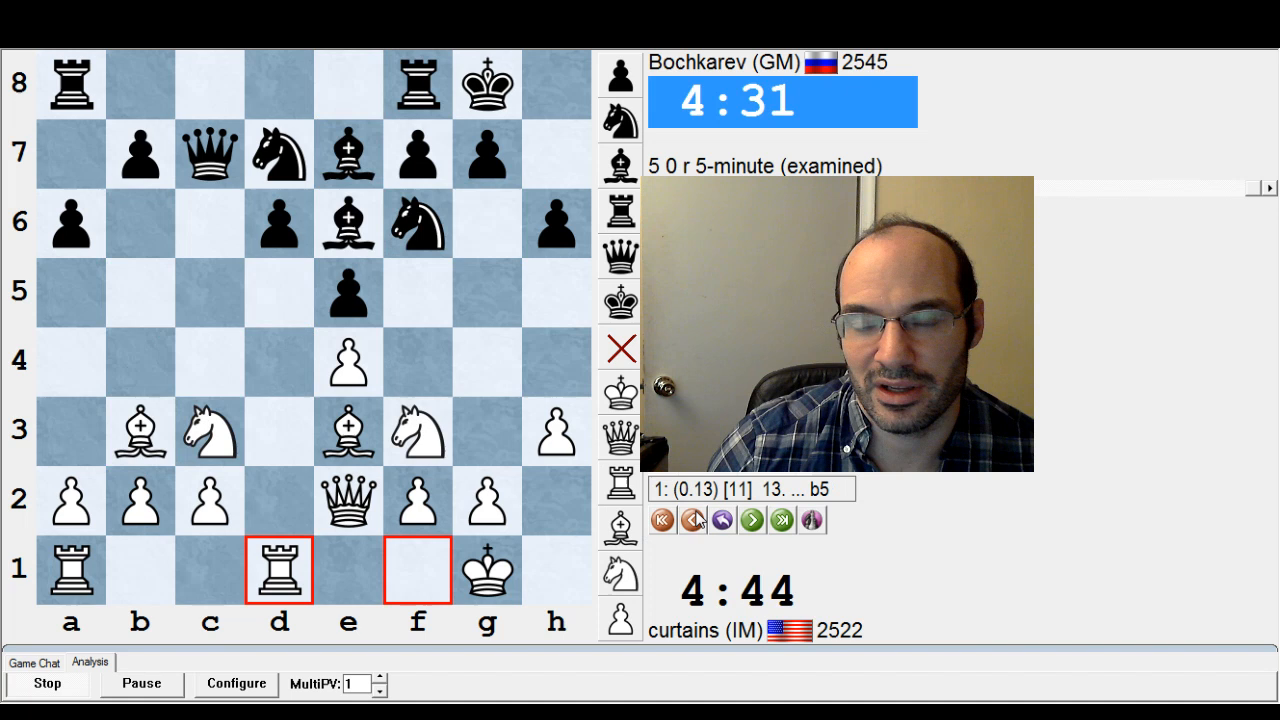